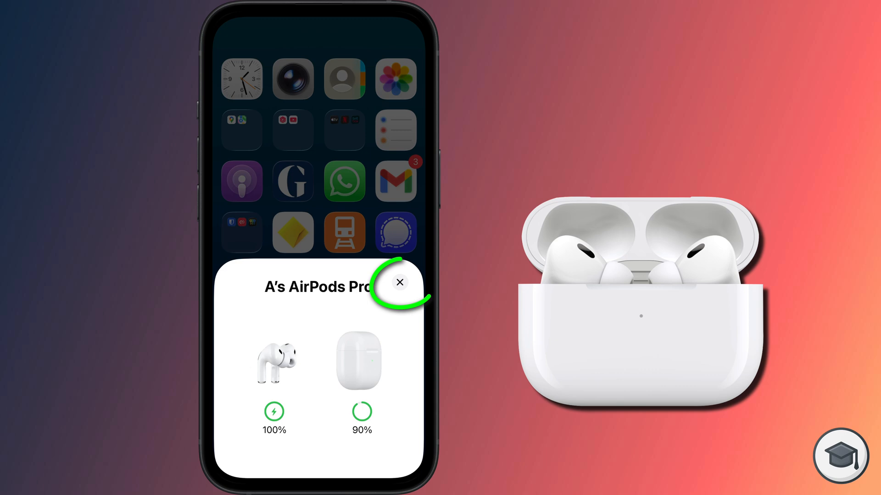
- Reach A's AirPods Pro details via Bluetooth > ⓘ, scrolled down to Forget This Device
click(399, 282)
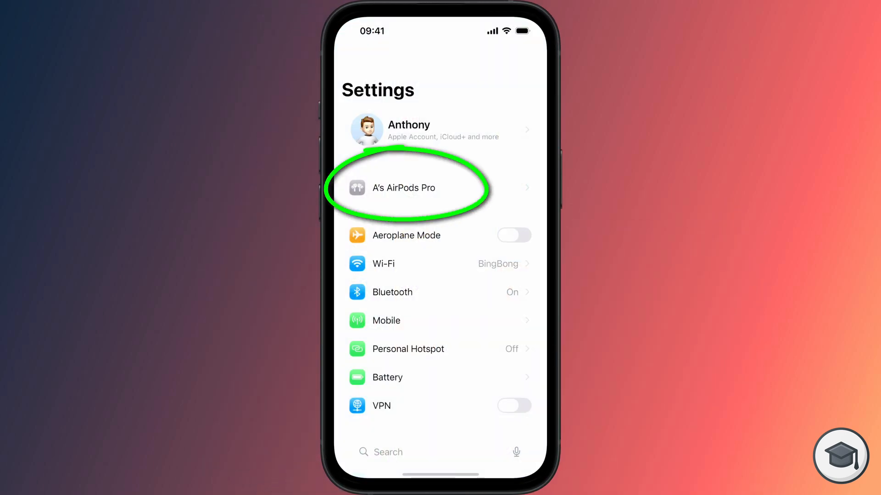
click(404, 187)
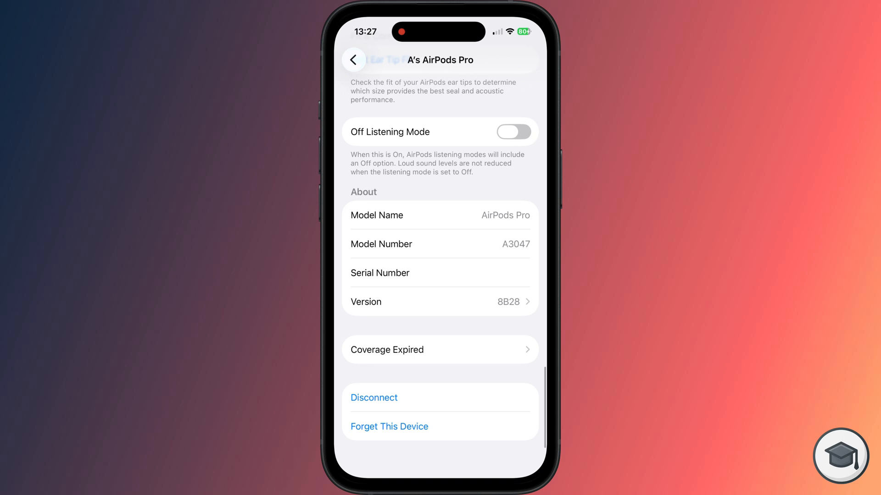
click(354, 60)
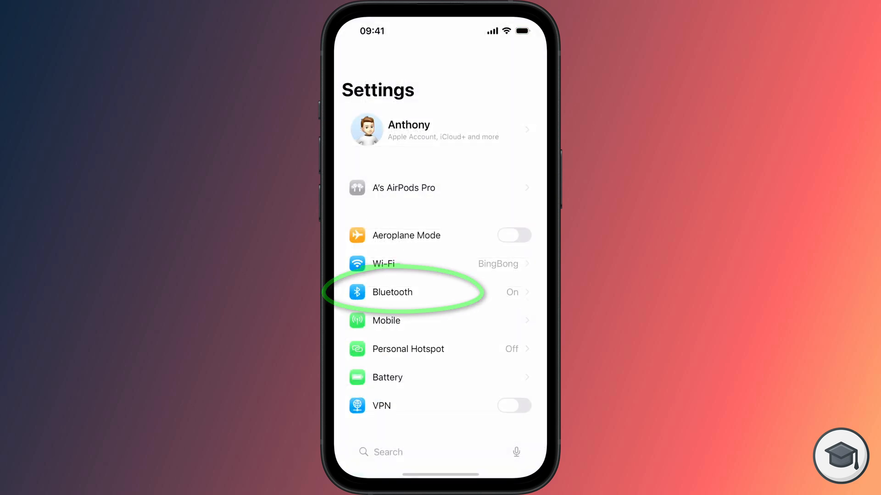
click(392, 292)
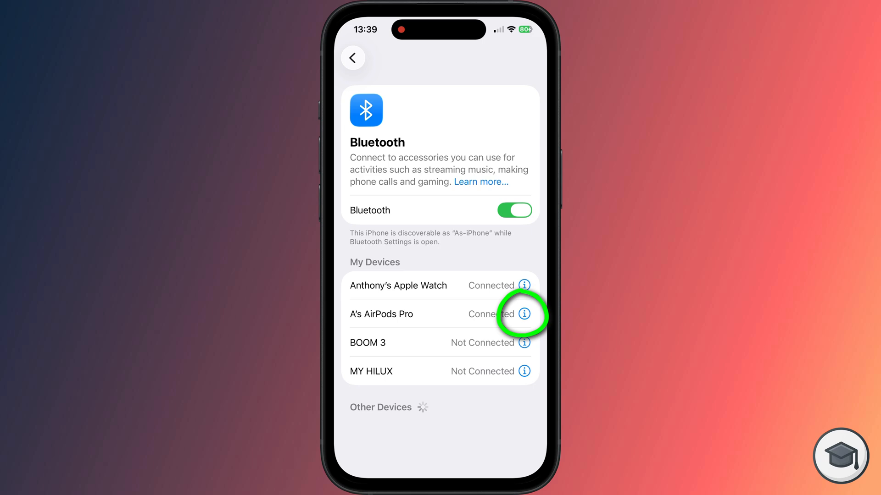
click(520, 314)
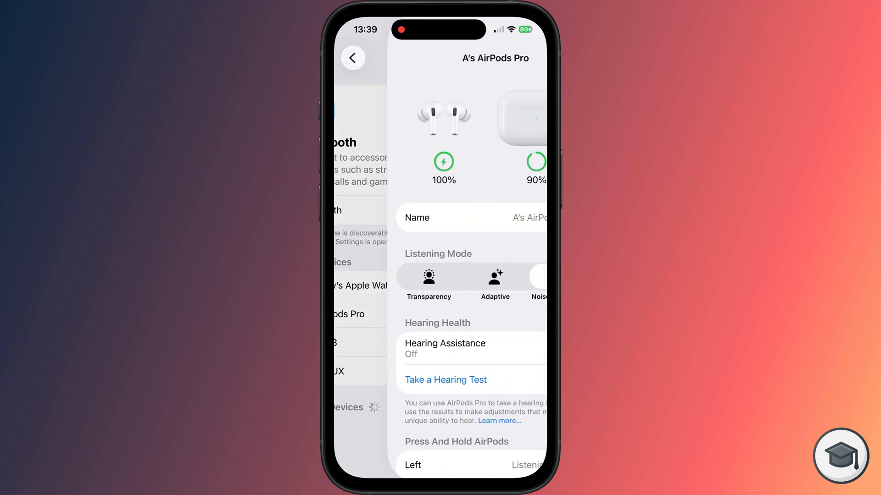
scroll(down, 3)
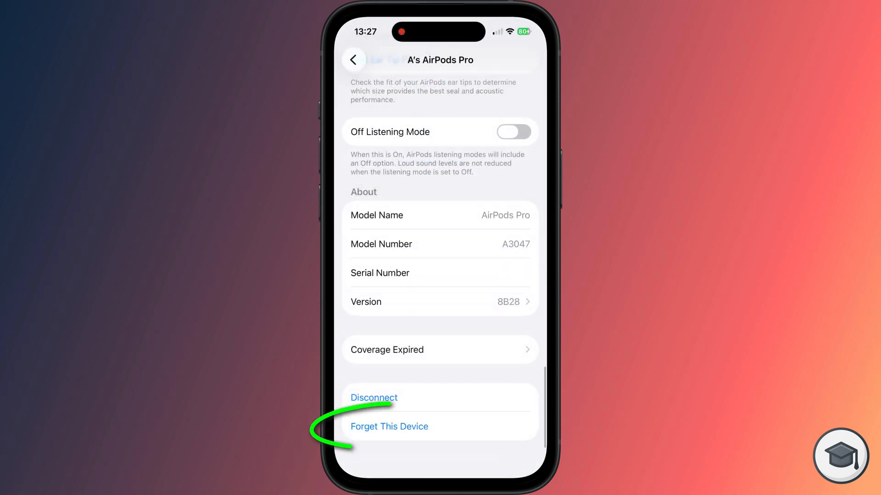
- Forget A's AirPods Pro, confirming removal from all devices on the iCloud account
click(389, 427)
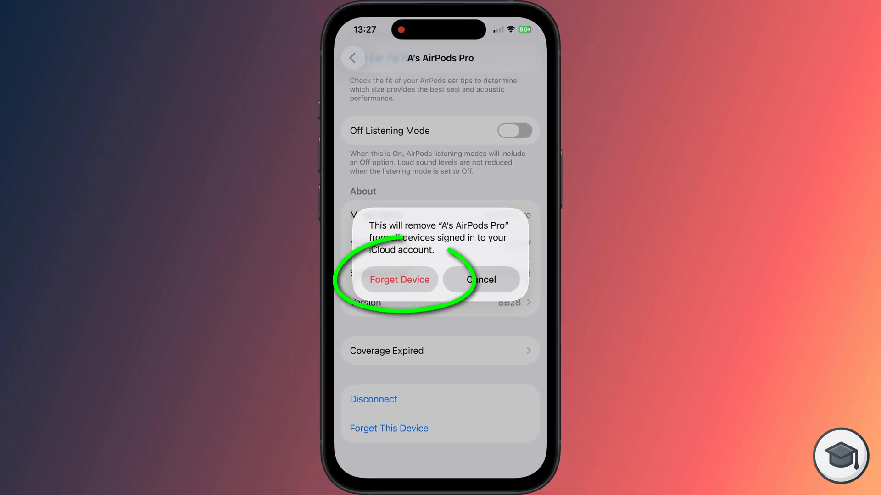
click(399, 279)
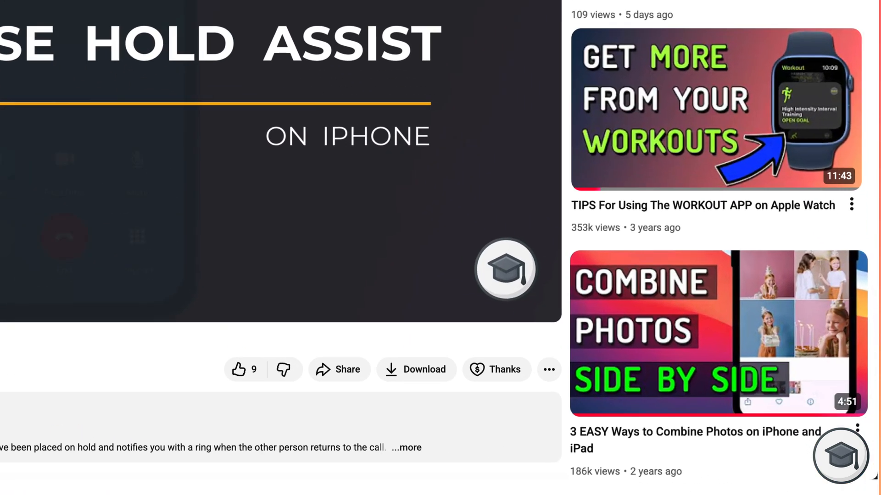
click(496, 370)
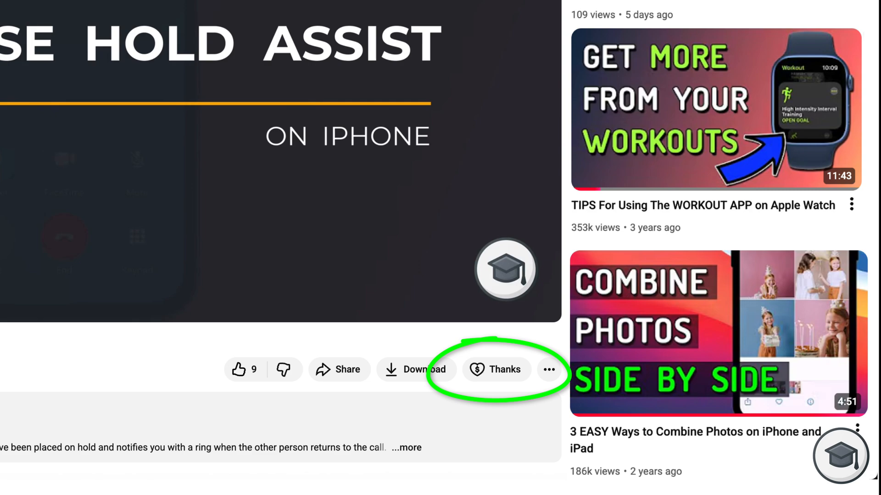